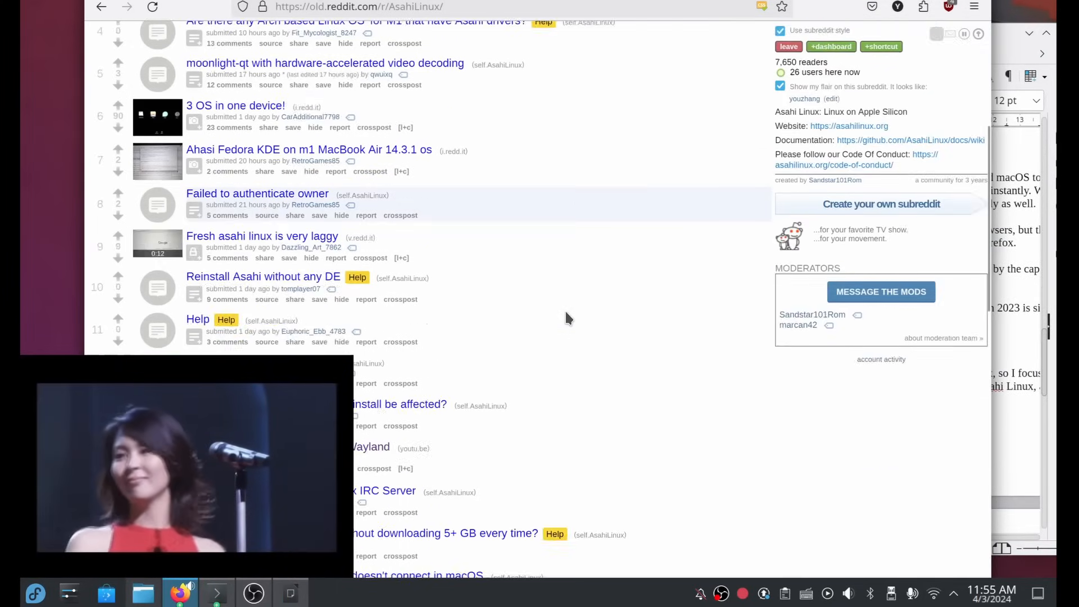
Open the 23-comment thread of "3 OS in one device!" and scroll through the replies.
{"action": "scroll", "scroll_direction": "down", "scroll_amount": 3}
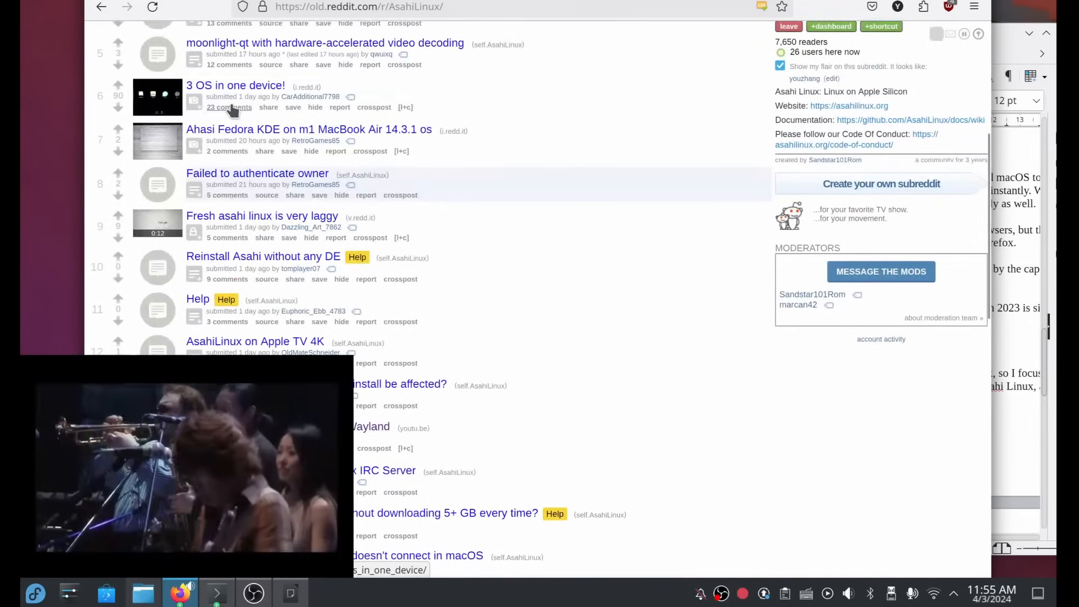
{"action": "left_click", "coordinate": [236, 85]}
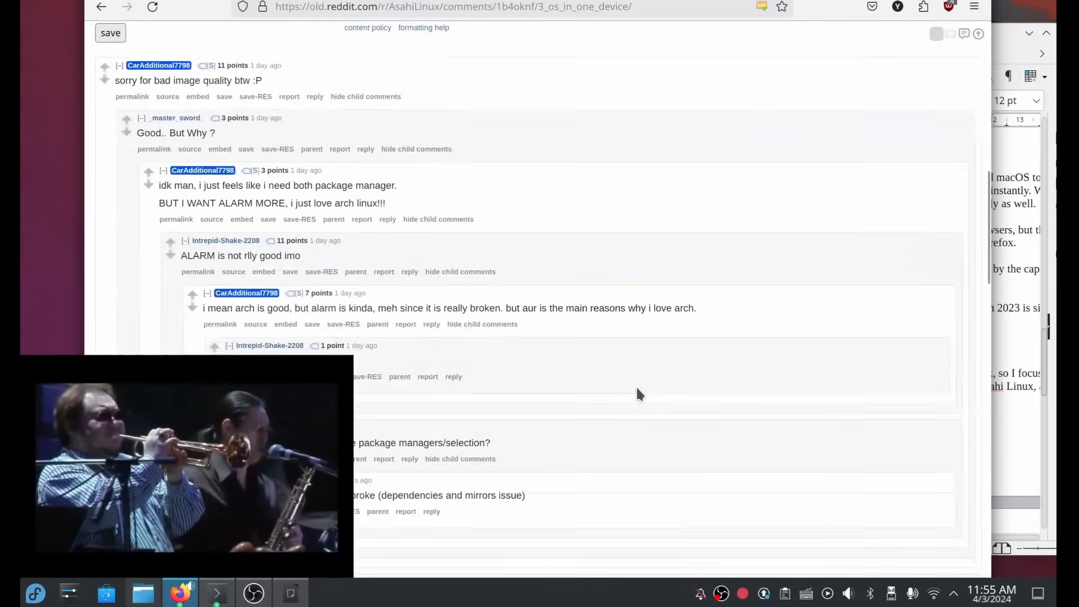
{"action": "scroll", "scroll_direction": "down", "scroll_amount": 3}
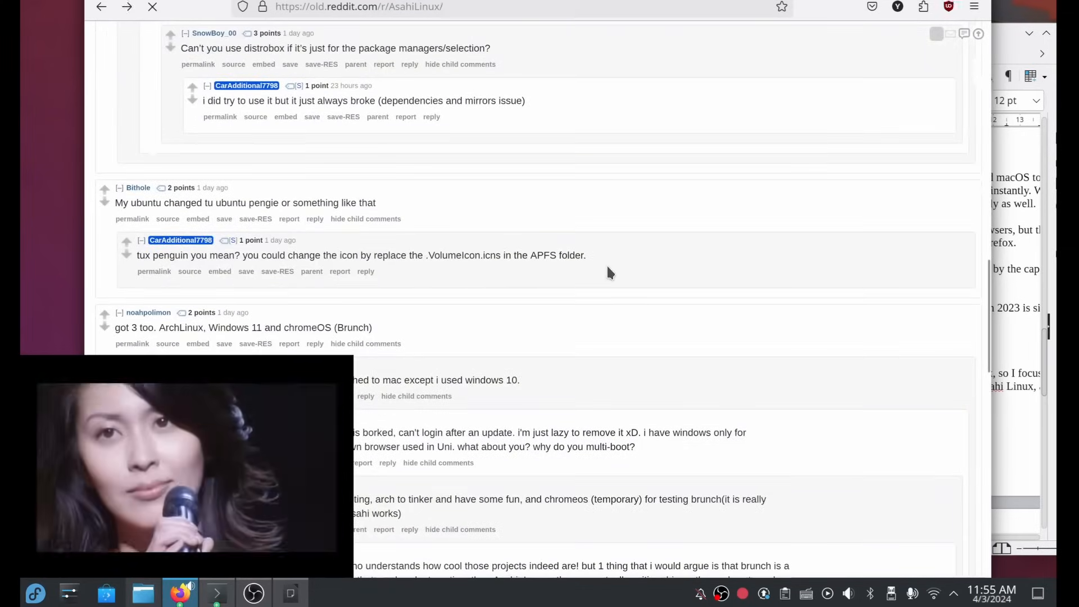
Go back to the r/AsahiLinux listing and browse to page 4 of posts.
{"action": "left_click", "coordinate": [101, 7]}
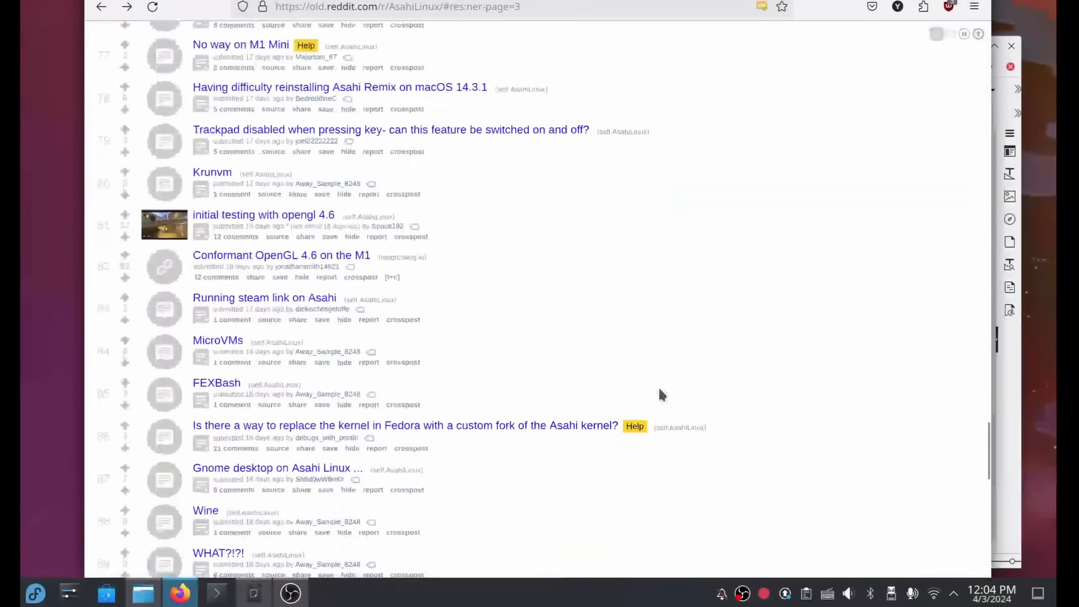
{"action": "scroll", "scroll_direction": "up", "scroll_amount": 3}
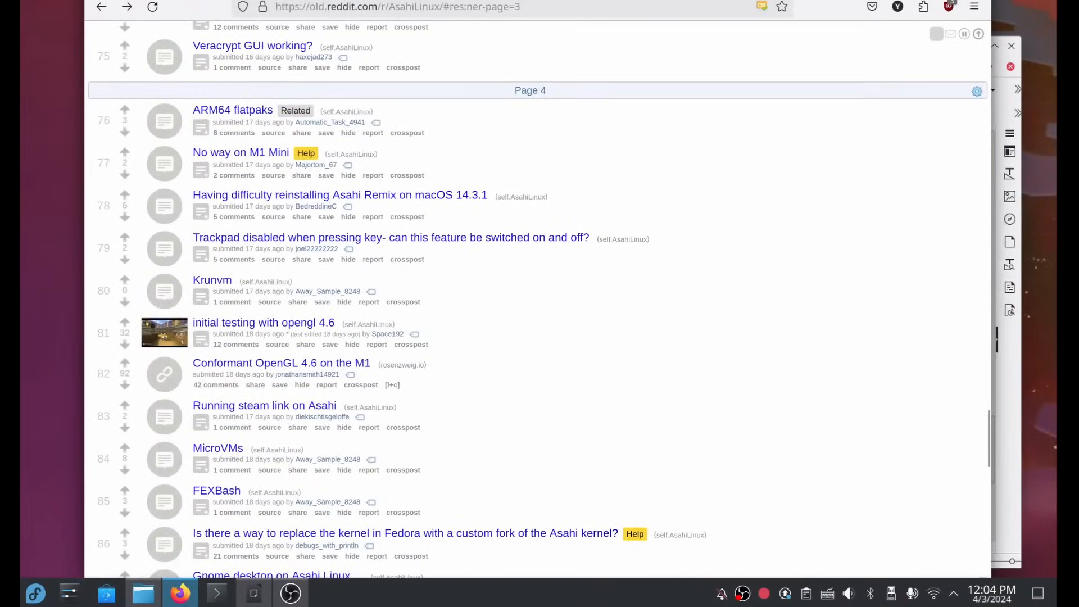